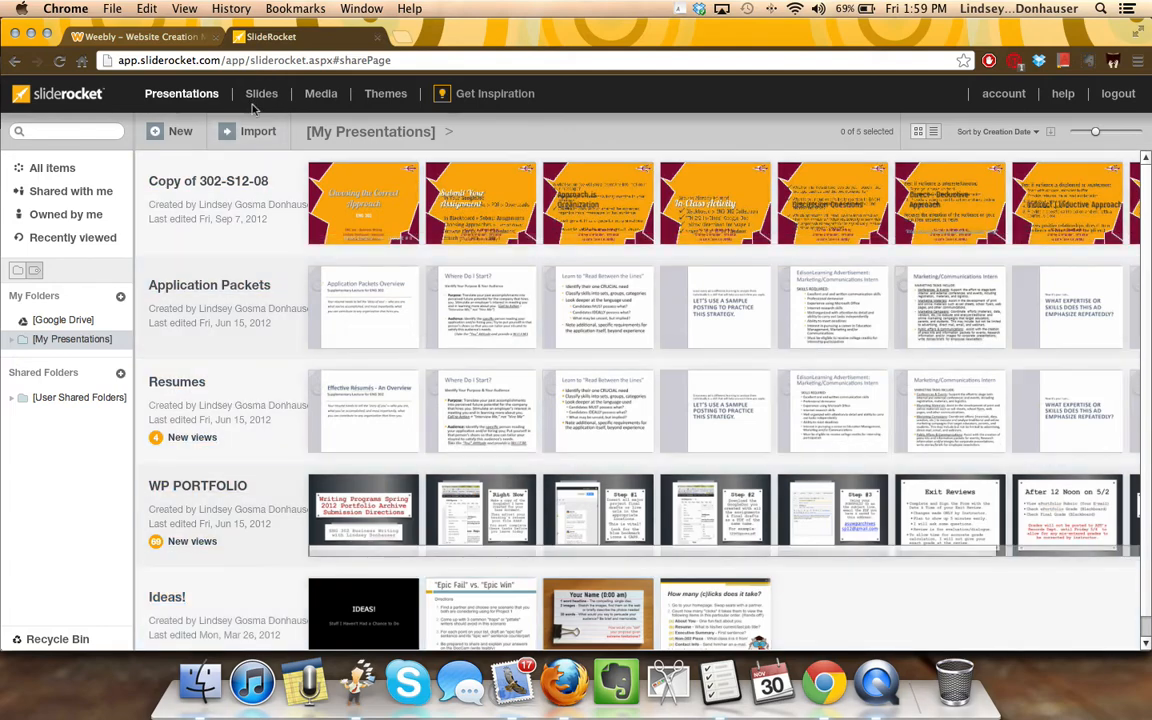
# - Start a new import with PowerPoint as the source and continue to the import options
pyautogui.click(258, 132)
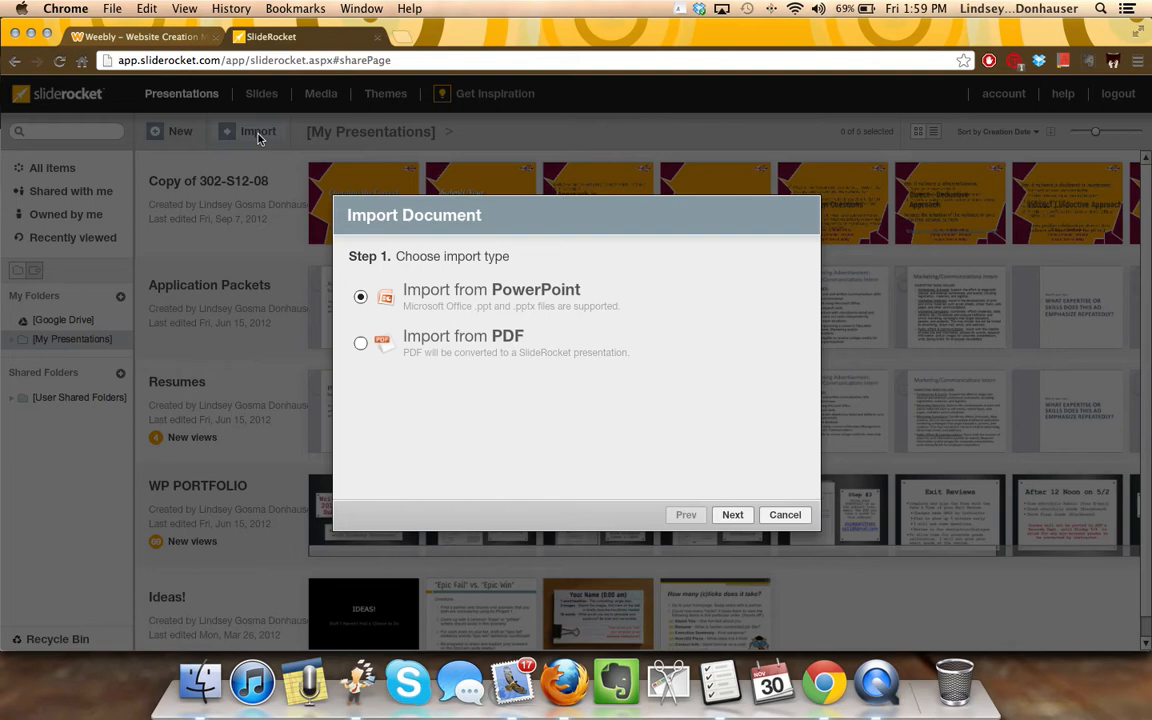
pyautogui.click(732, 514)
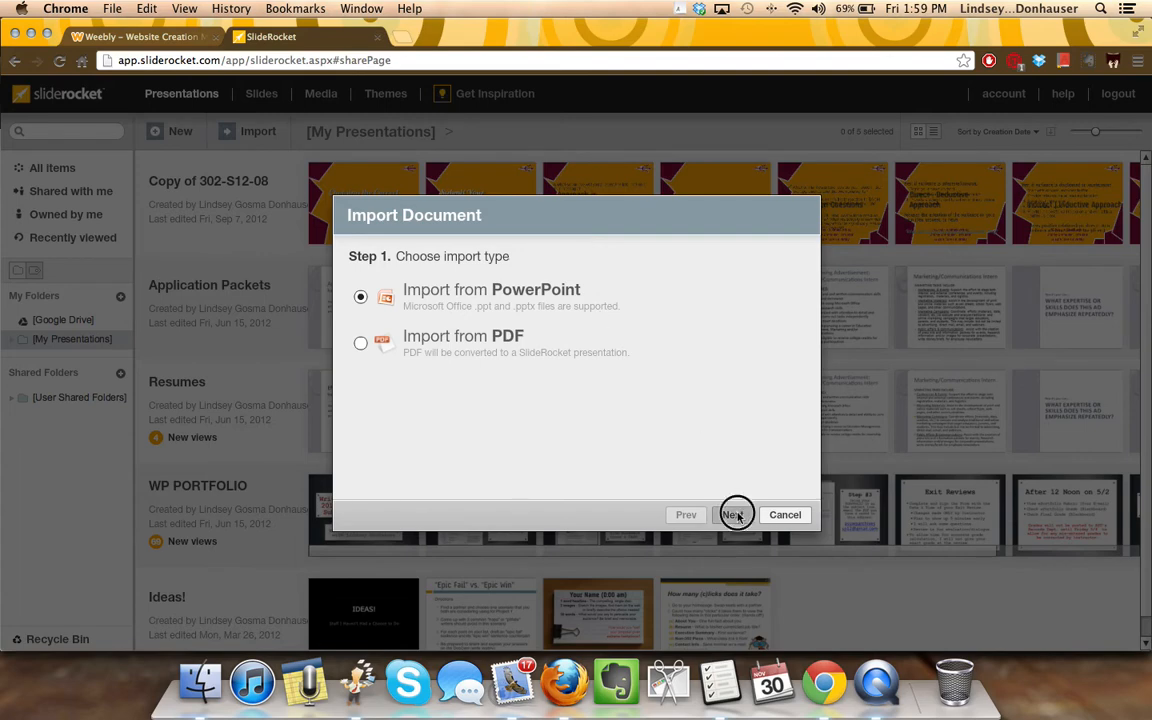
pyautogui.click(732, 514)
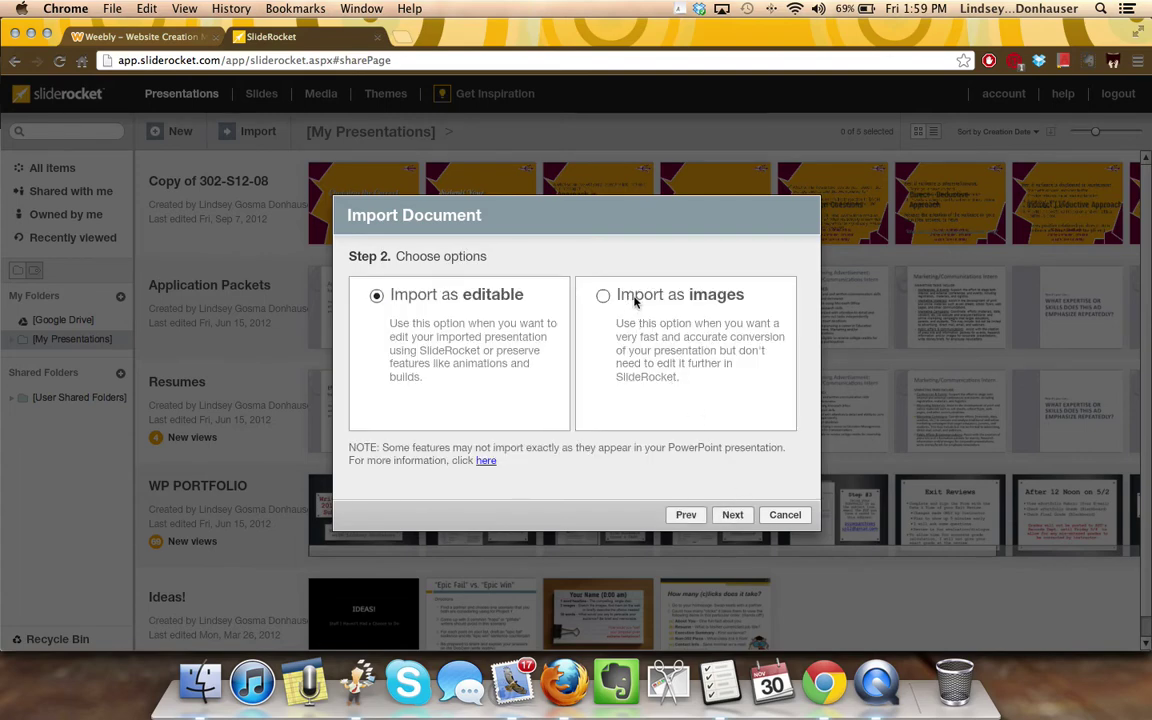
# - Choose 'Import as images' and reach the file picker for the .ppt or .pptx document
pyautogui.click(604, 294)
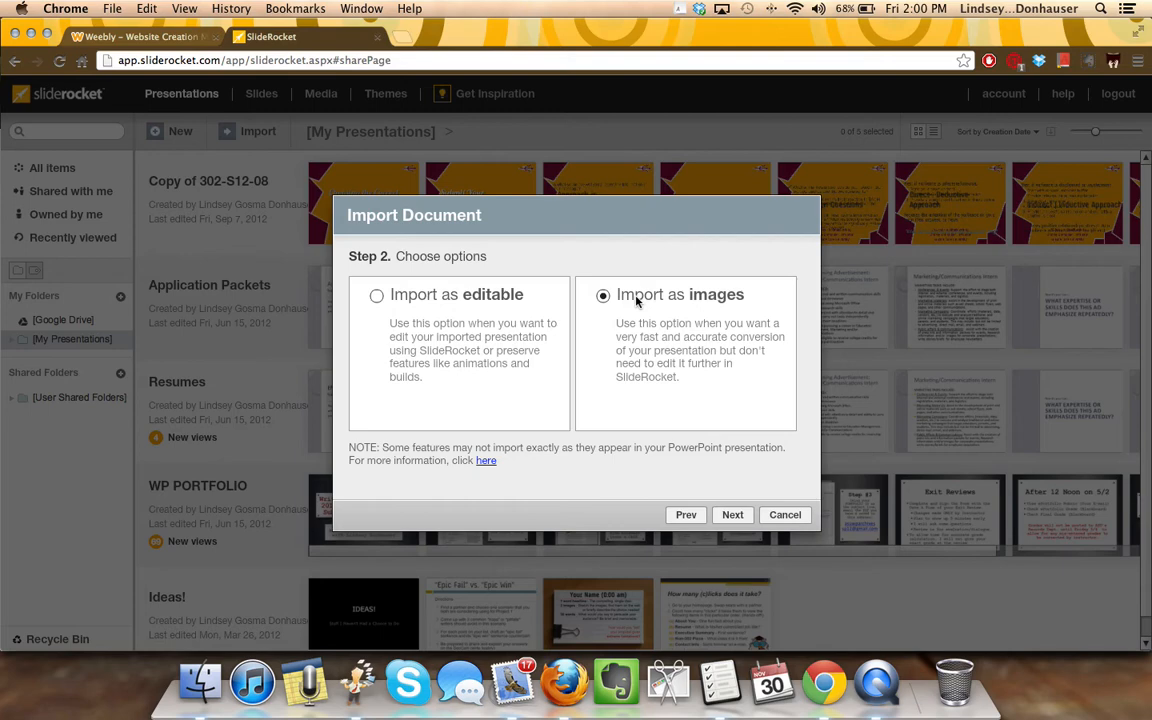
pyautogui.click(732, 514)
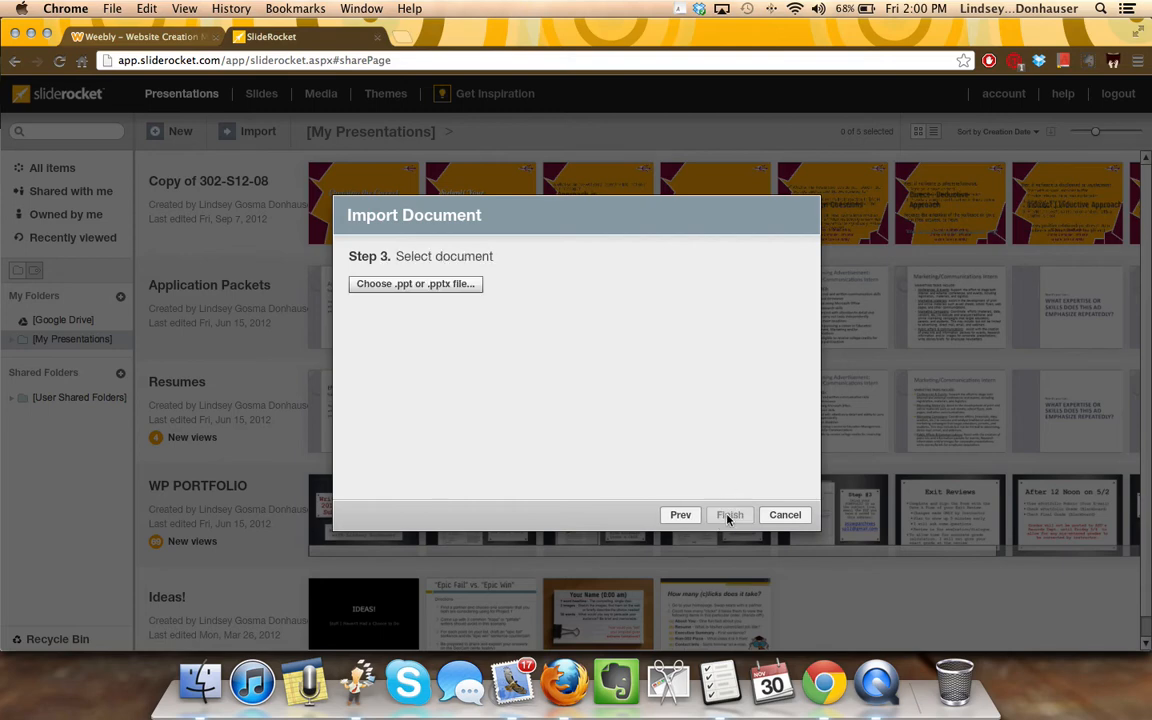
pyautogui.click(416, 284)
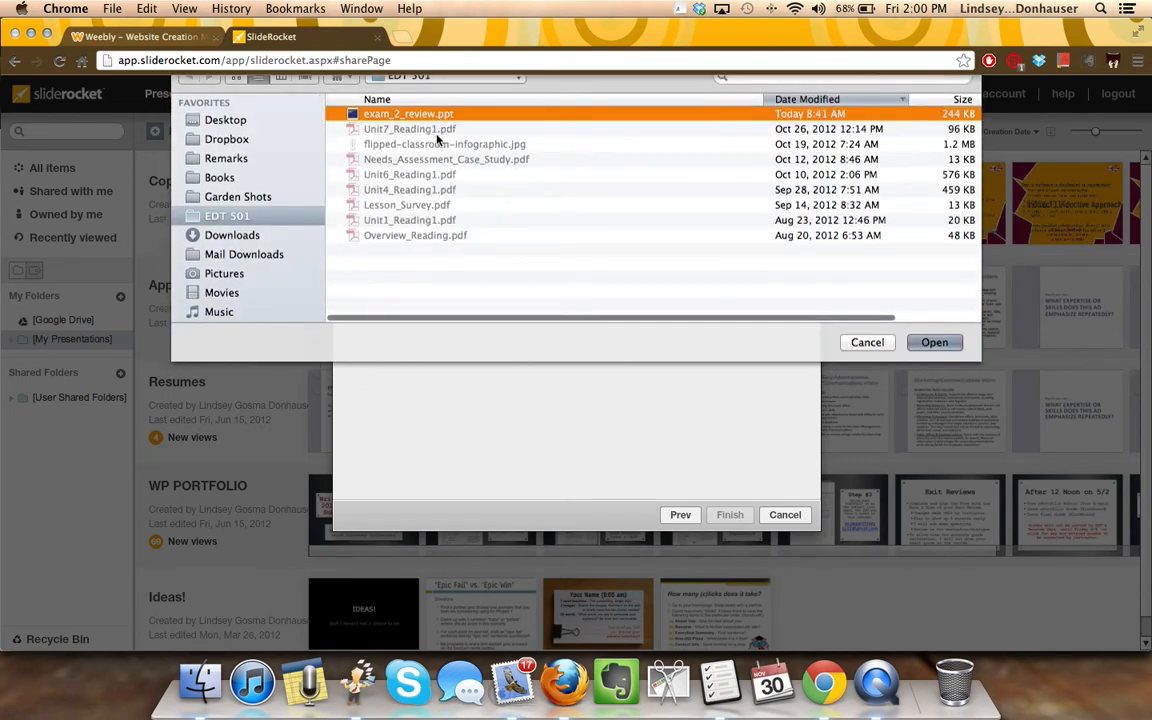
# - Import exam_2_review.ppt so it starts converting, then switch to the Weebly editor
pyautogui.click(934, 342)
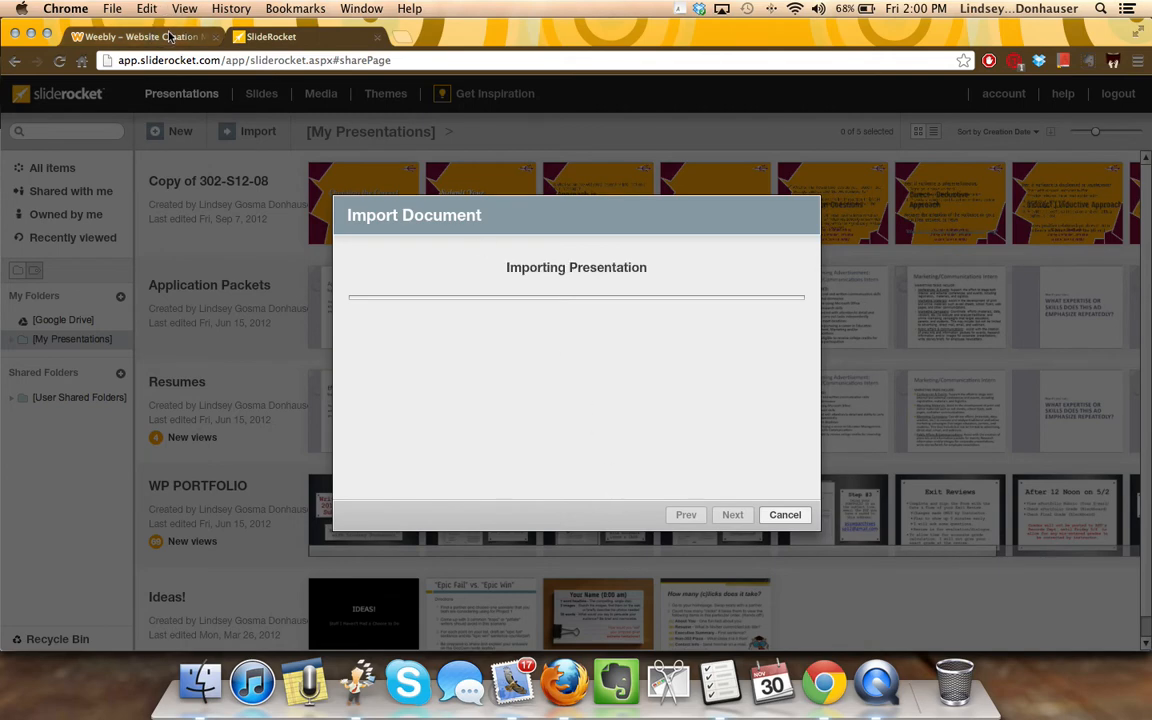
pyautogui.click(140, 36)
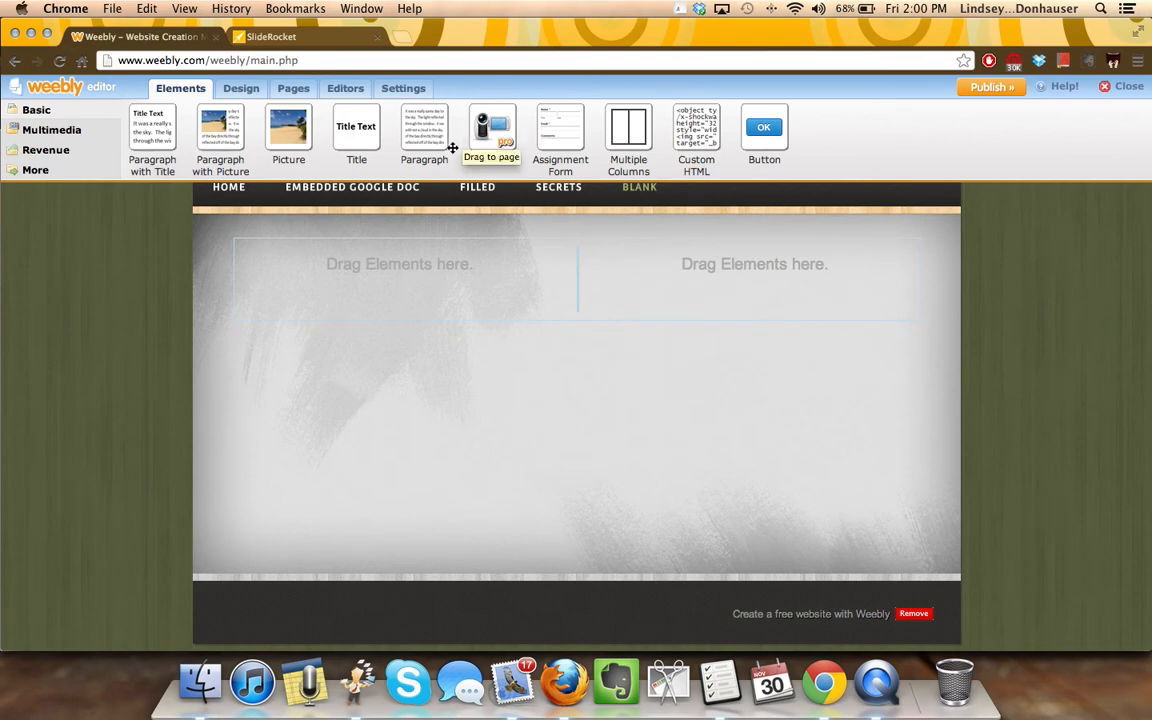
pyautogui.moveTo(600, 140)
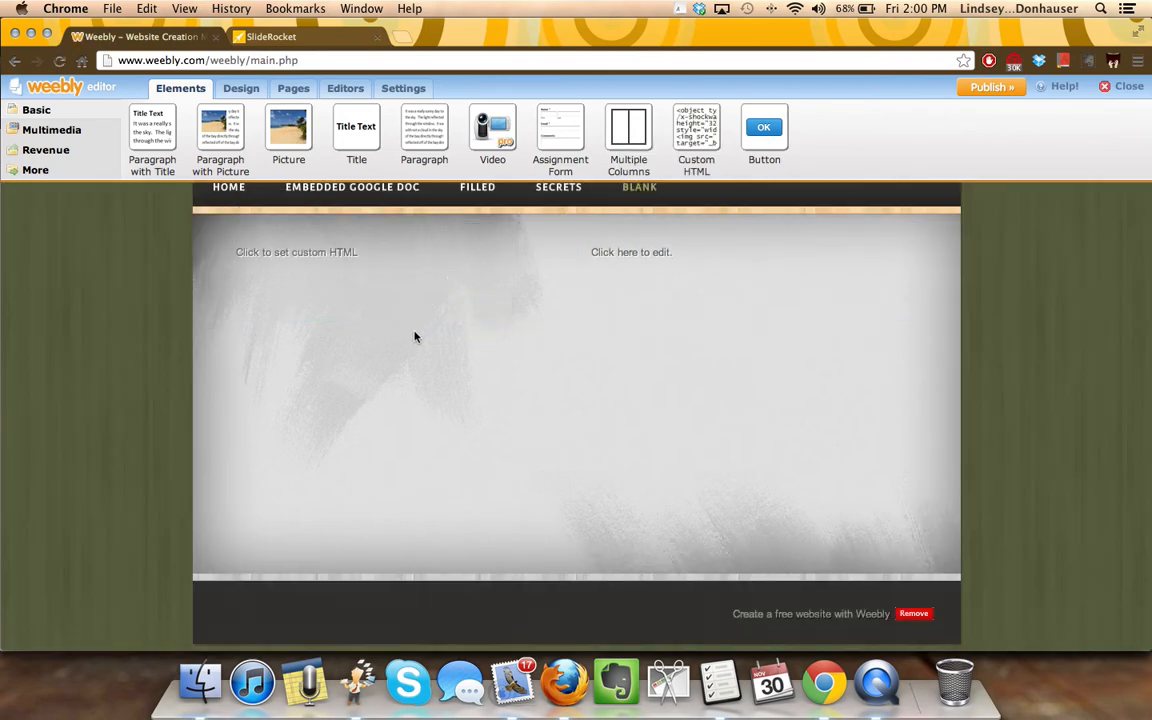
pyautogui.moveTo(430, 334)
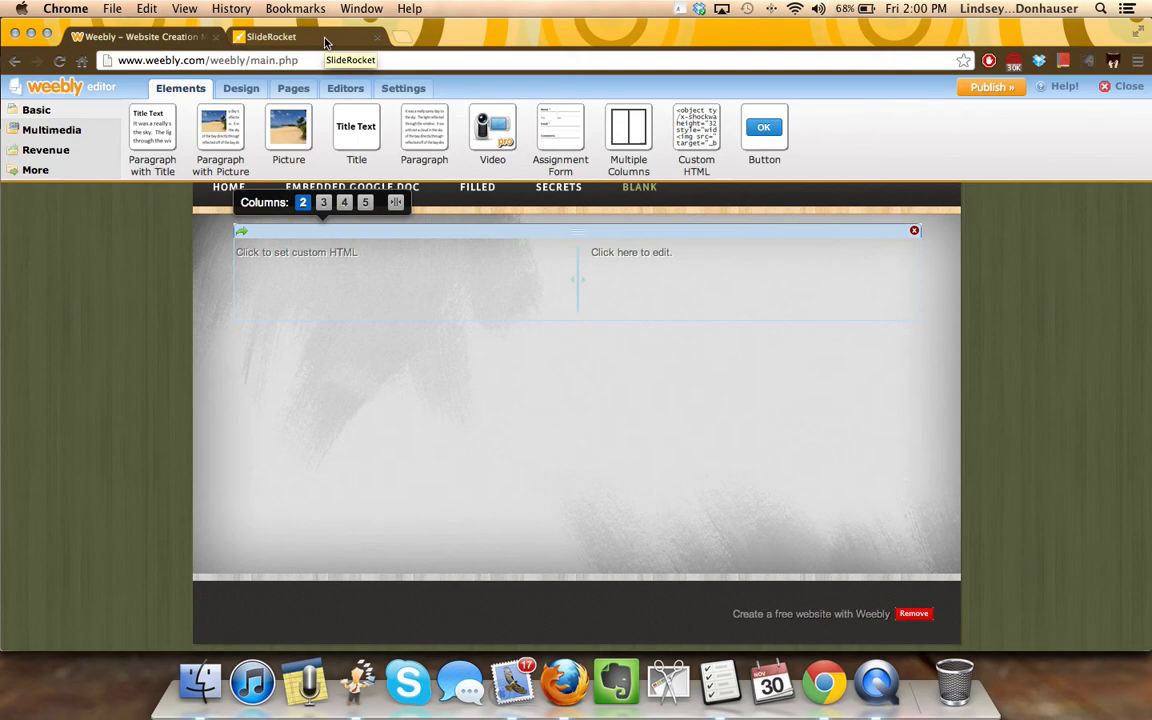
# - Return to SlideRocket after placing the Custom HTML block in Weebly's left column
pyautogui.click(264, 36)
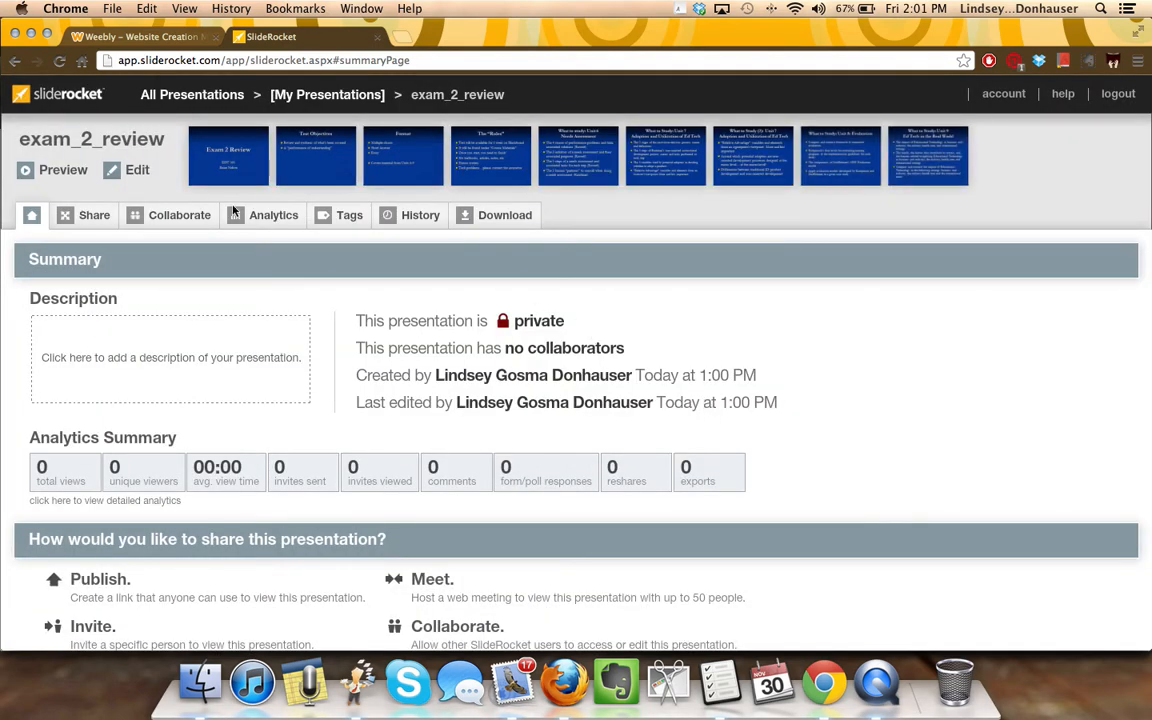
pyautogui.moveTo(246, 158)
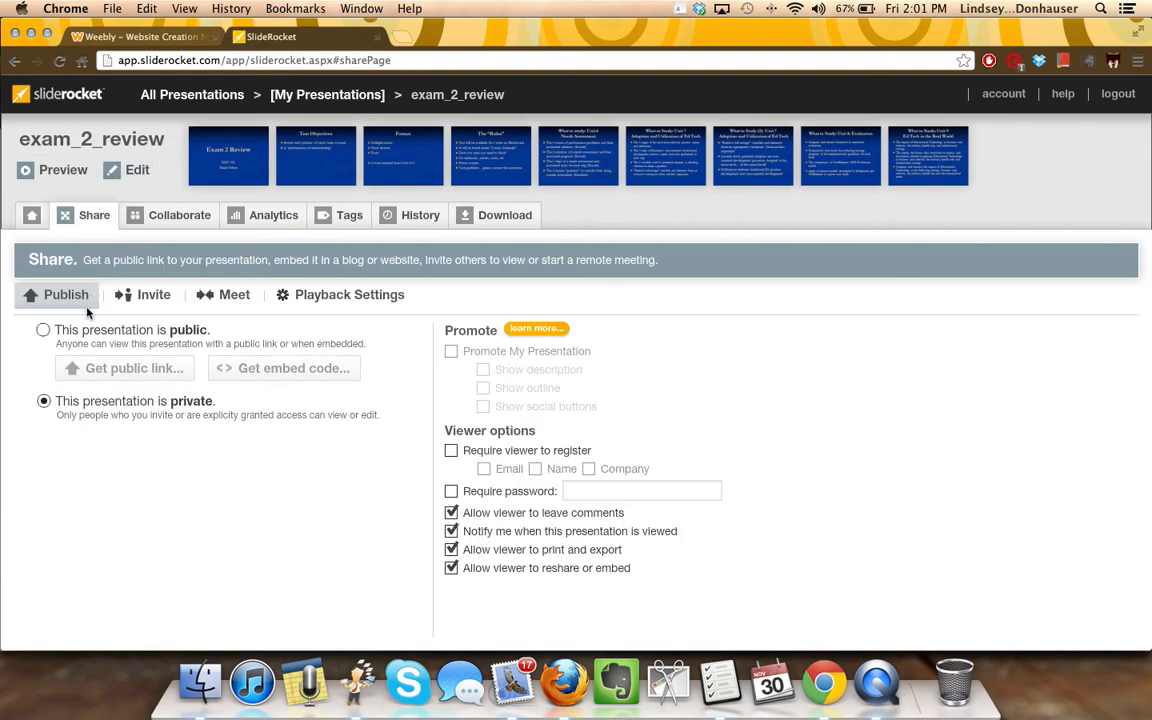
# - Make exam_2_review public with the link name exam_2_review2
pyautogui.click(44, 328)
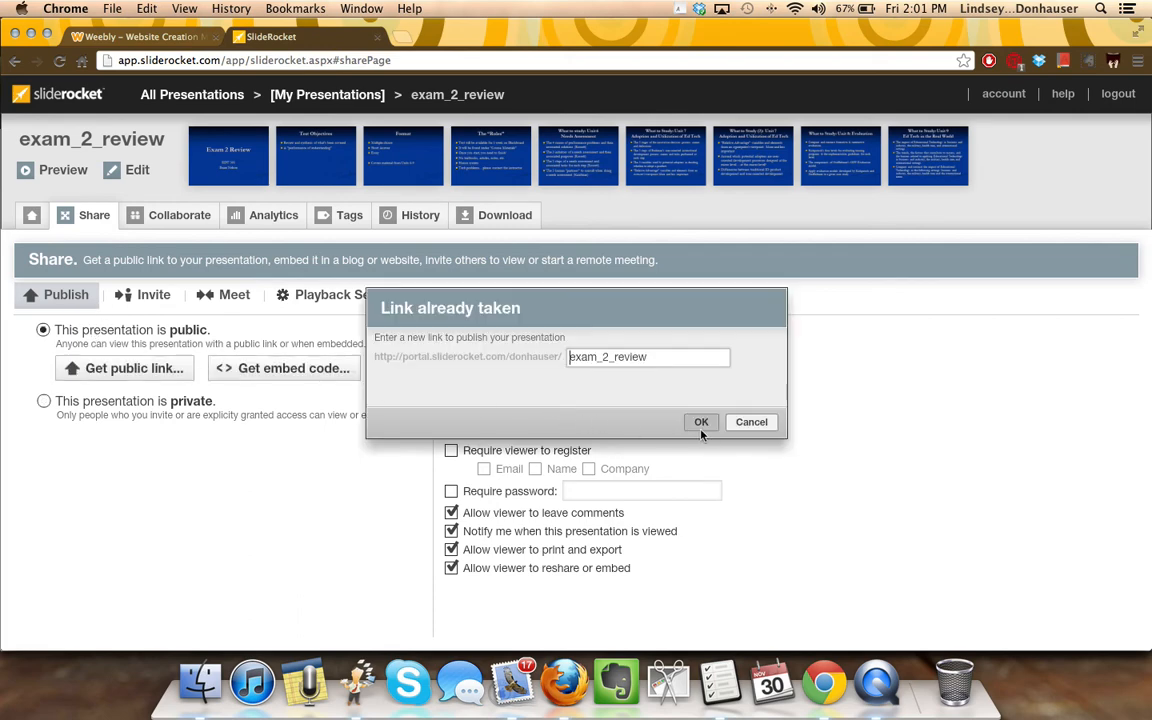
pyautogui.click(700, 420)
pyautogui.write('2')
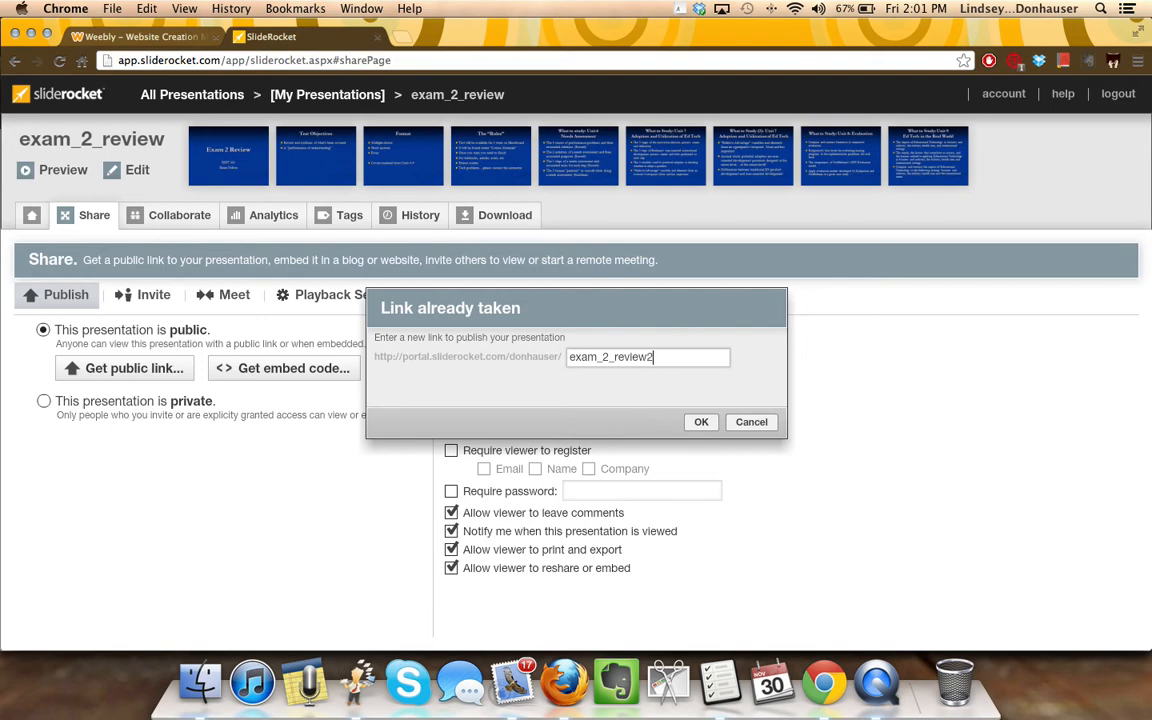
pyautogui.click(700, 420)
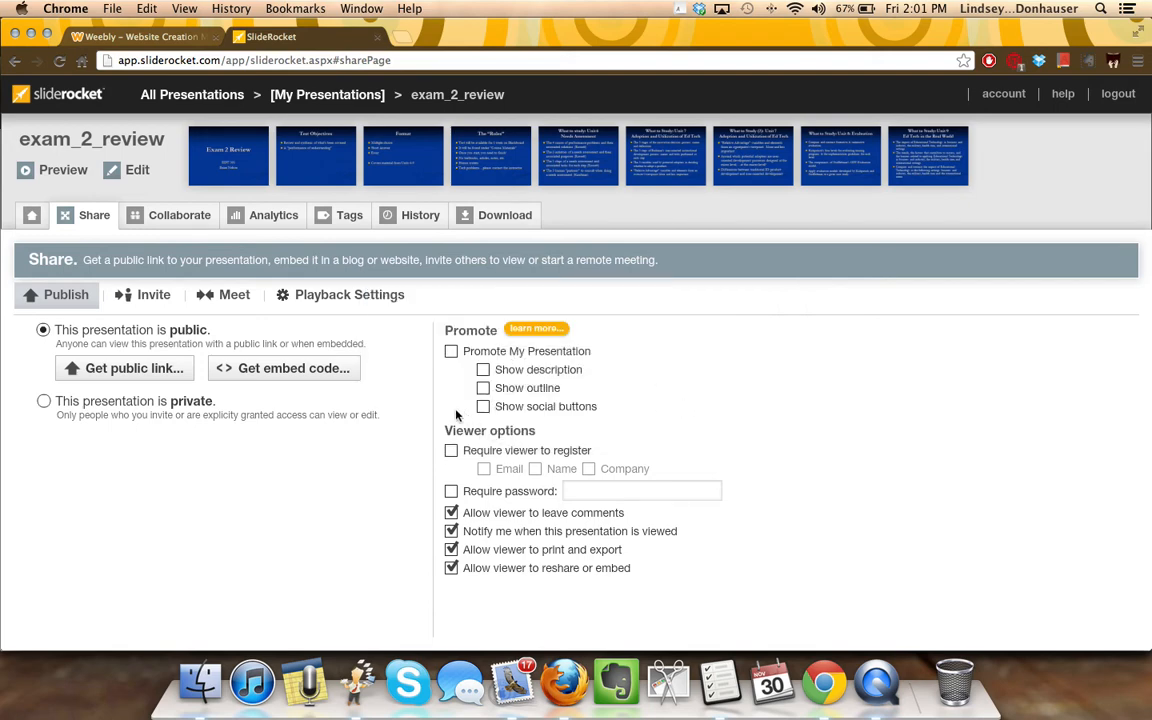
pyautogui.moveTo(284, 368)
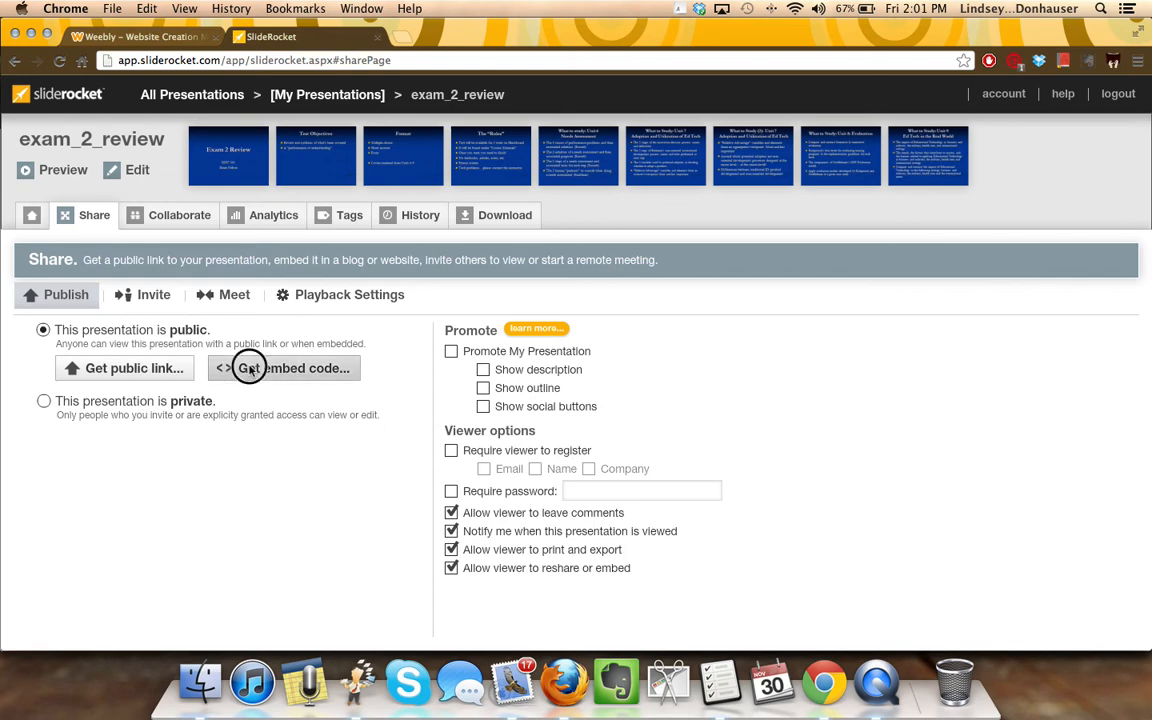
# - Get the 500x401 iframe embed code for the public presentation
pyautogui.click(284, 368)
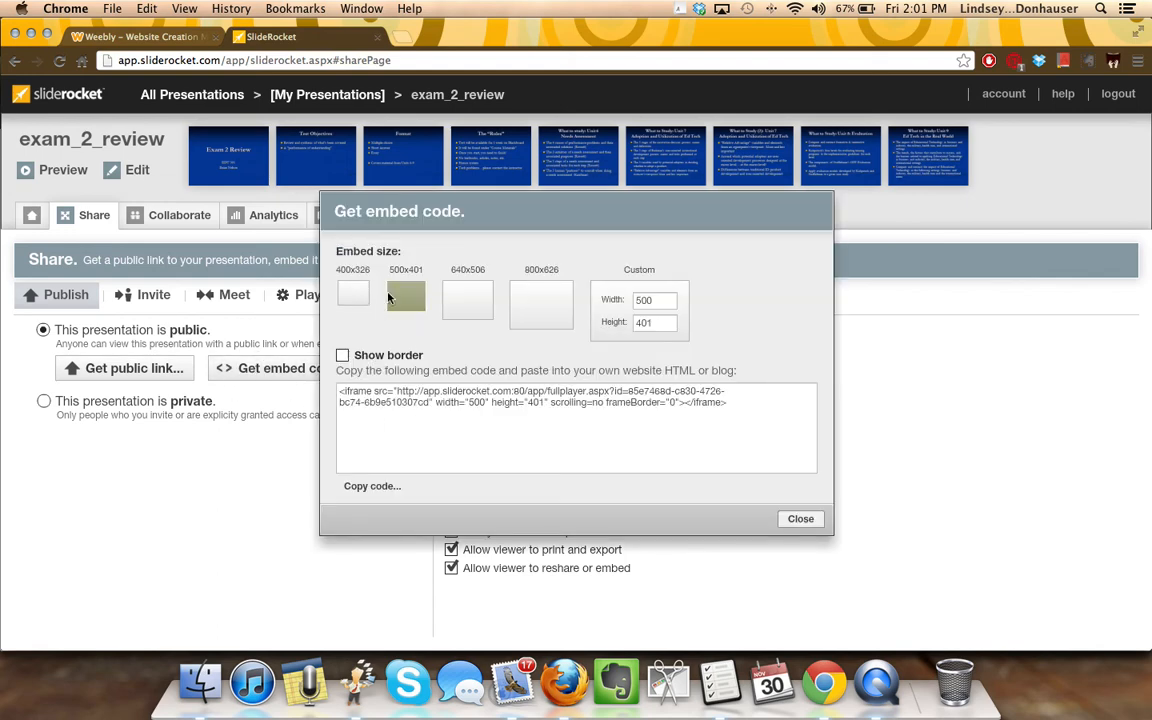
pyautogui.moveTo(430, 304)
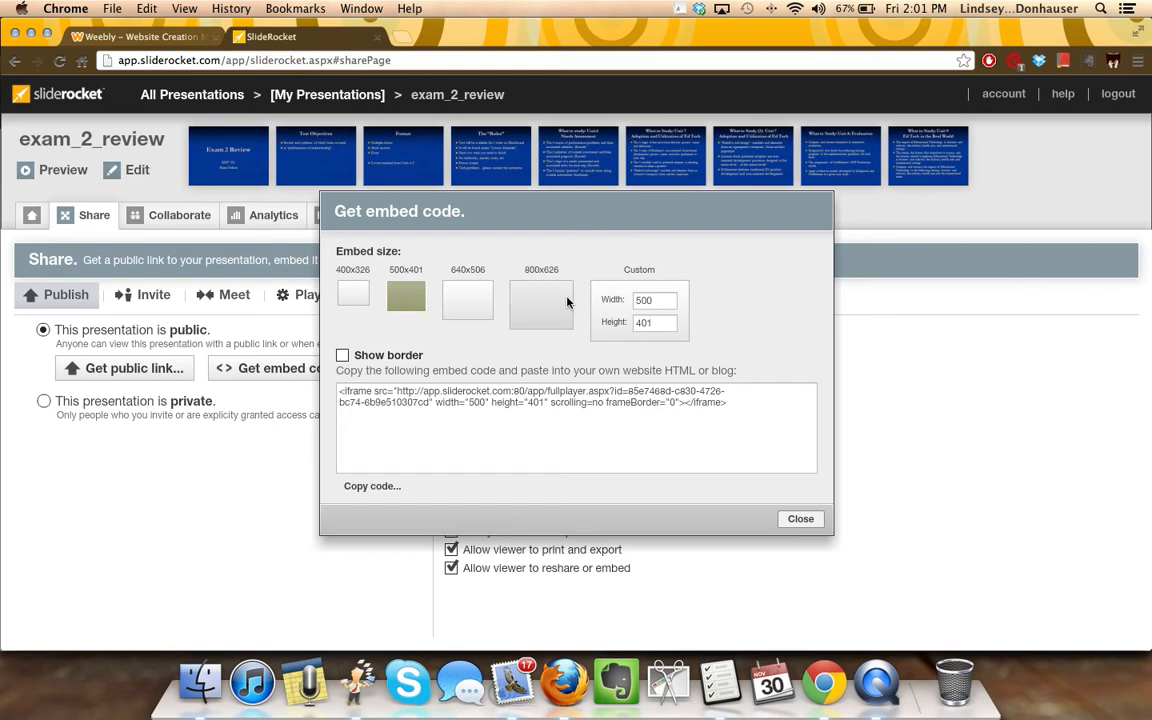
pyautogui.moveTo(552, 308)
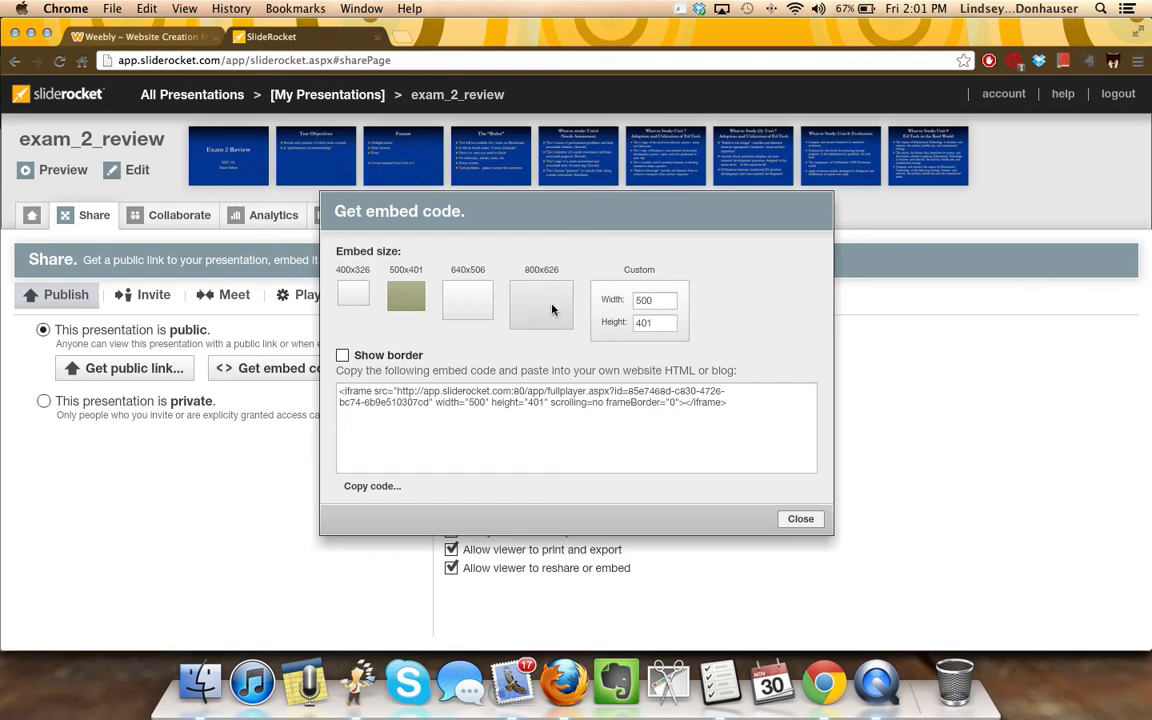
pyautogui.moveTo(474, 512)
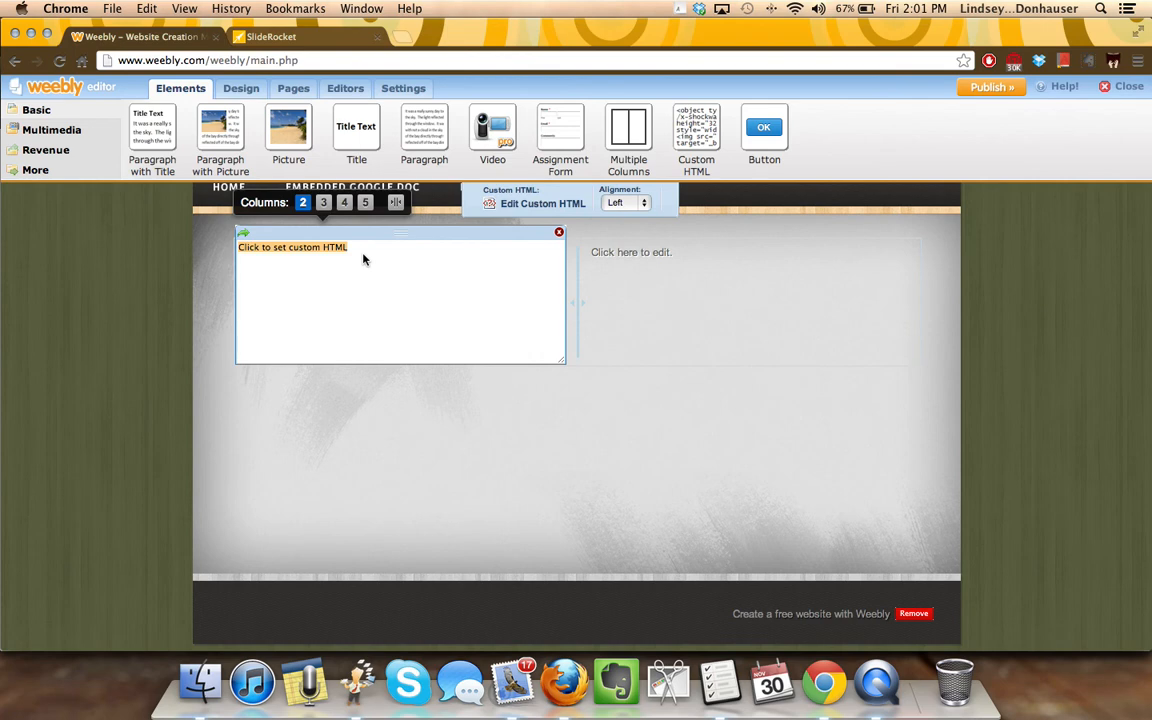
# - Paste the SlideRocket embed code into the Custom HTML block
pyautogui.rightClick(364, 260)
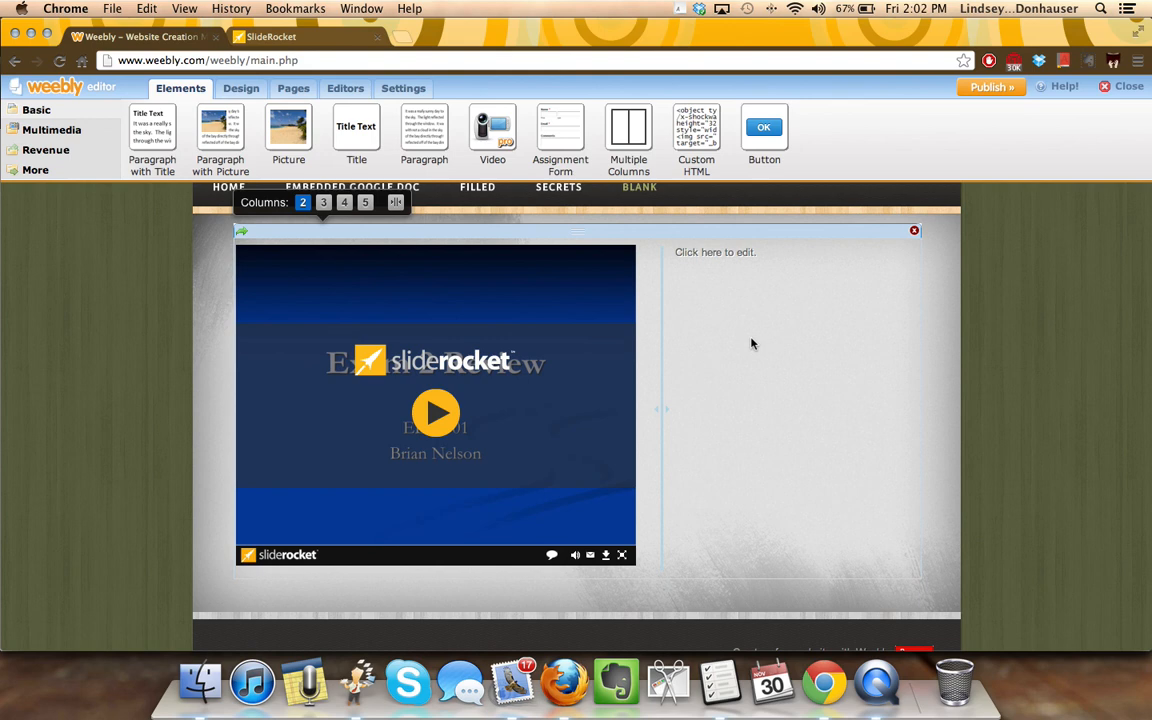
pyautogui.moveTo(738, 338)
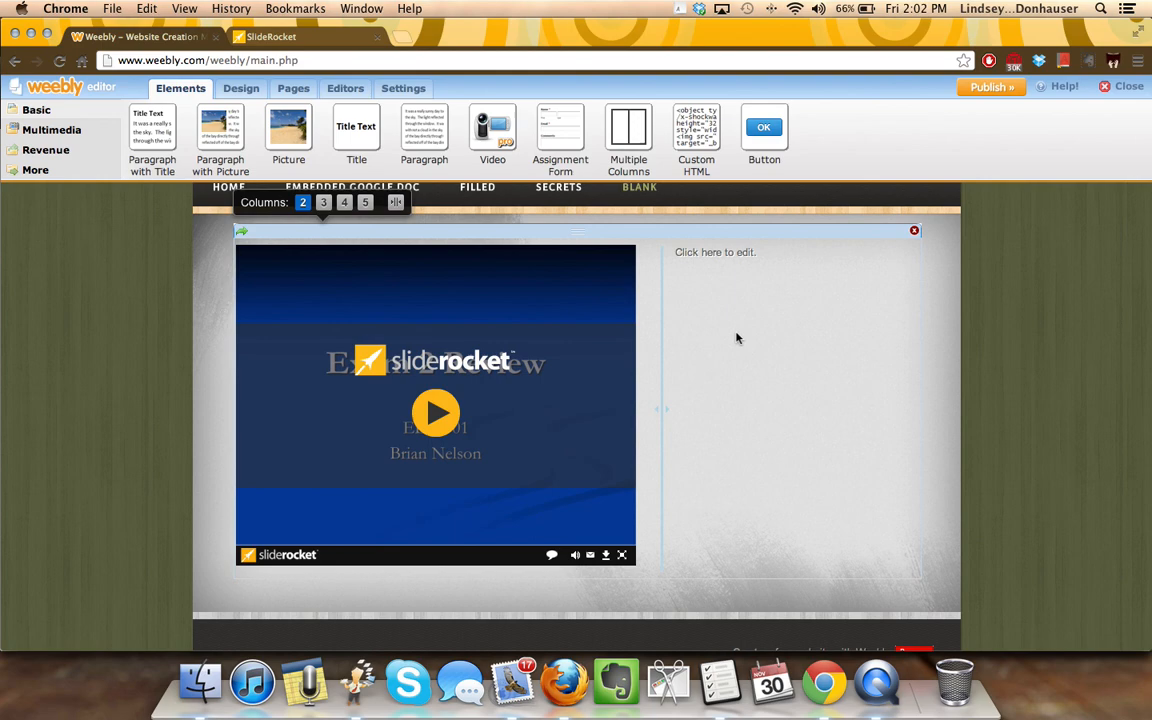